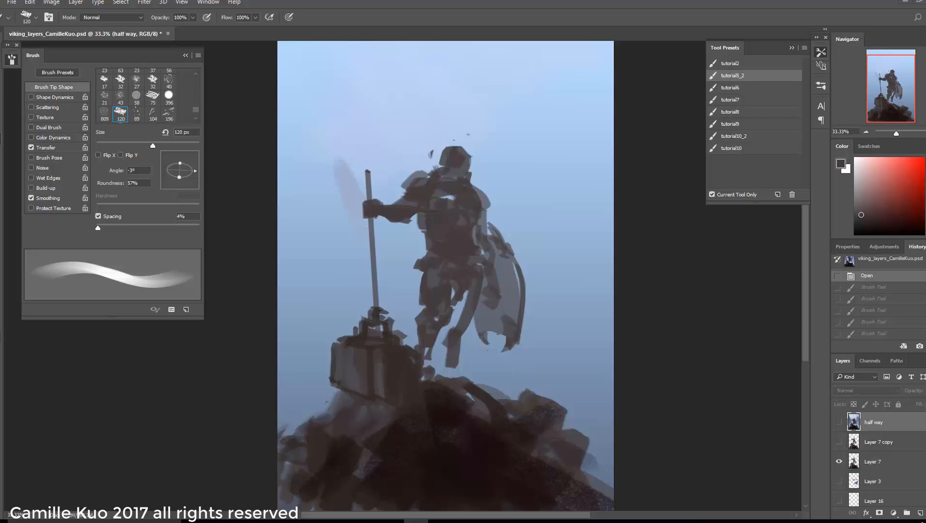
# Add a new empty layer above Layer 7 over the viking sketch.
pyautogui.click(902, 512)
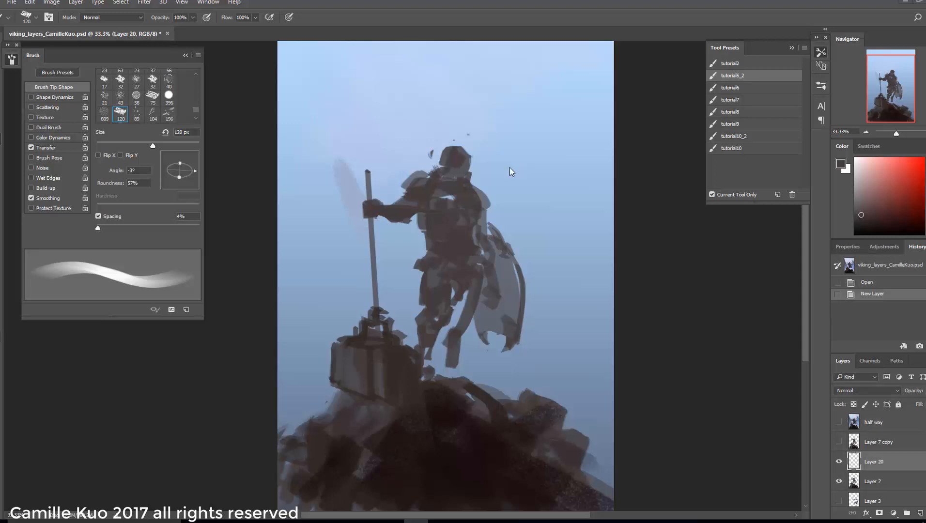
pyautogui.moveTo(485, 194)
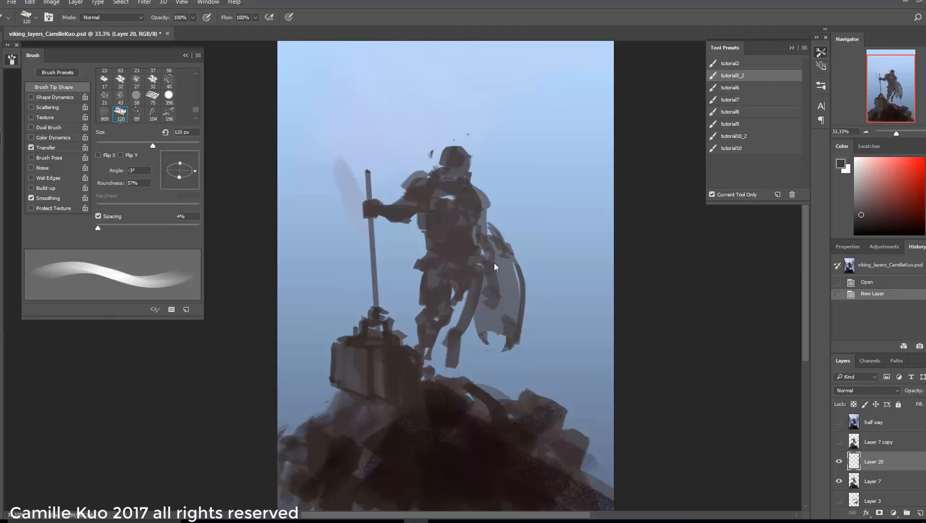
pyautogui.moveTo(489, 284)
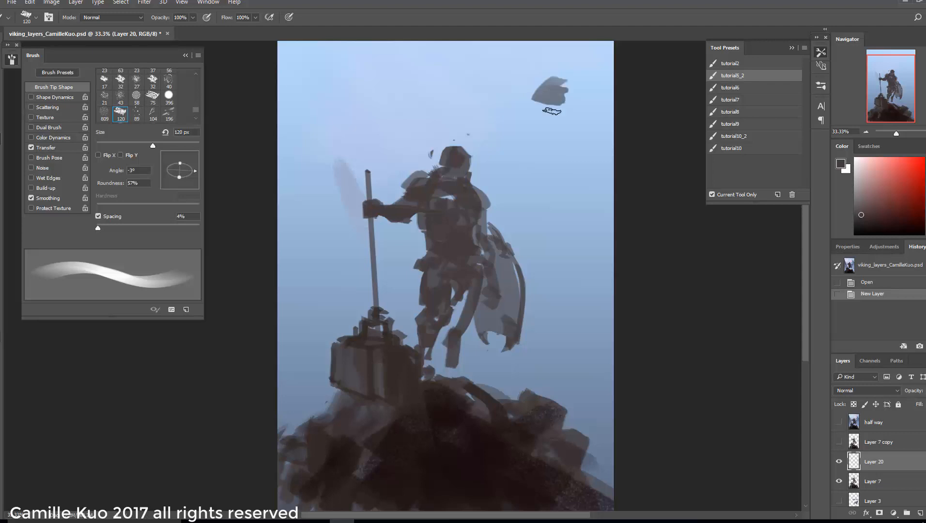
pyautogui.click(45, 147)
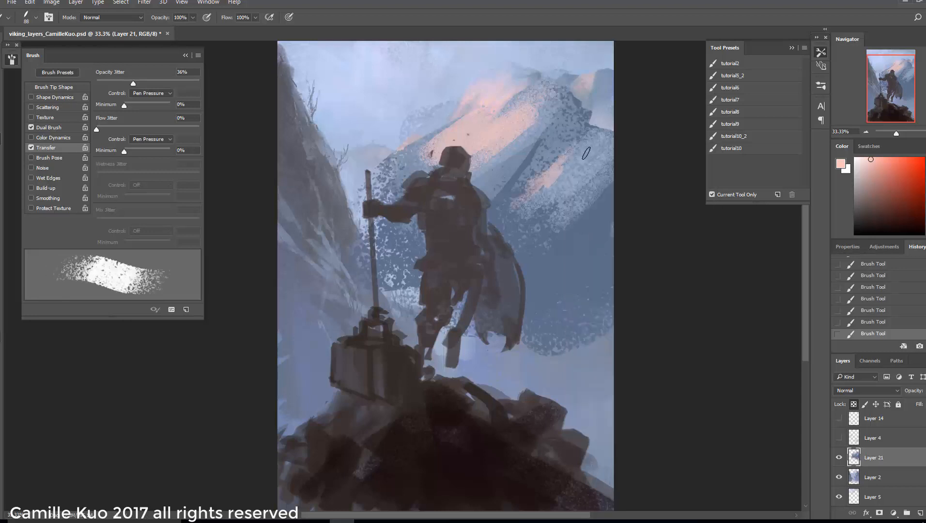
# Pick and adjust a larger textured spatter brush for the right mountain's pink streaks.
pyautogui.rightClick(555, 183)
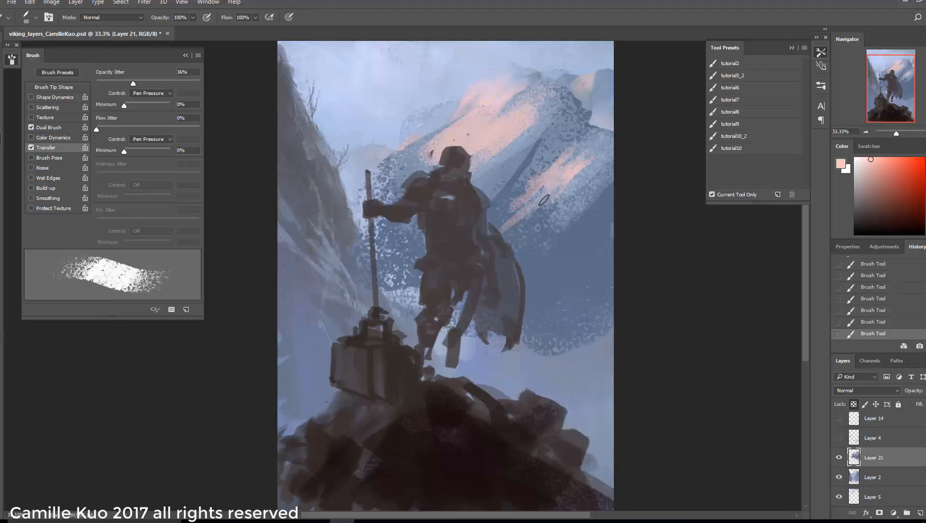
pyautogui.rightClick(600, 204)
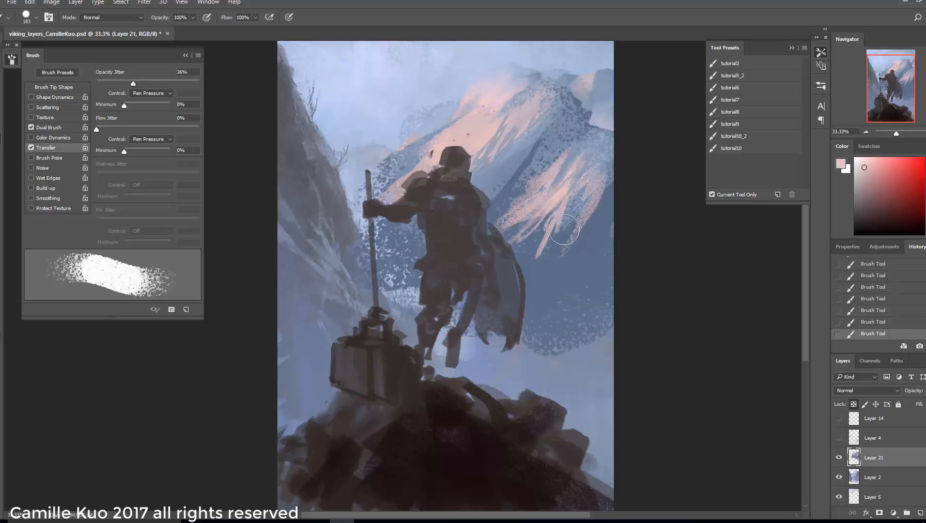
pyautogui.moveTo(474, 280)
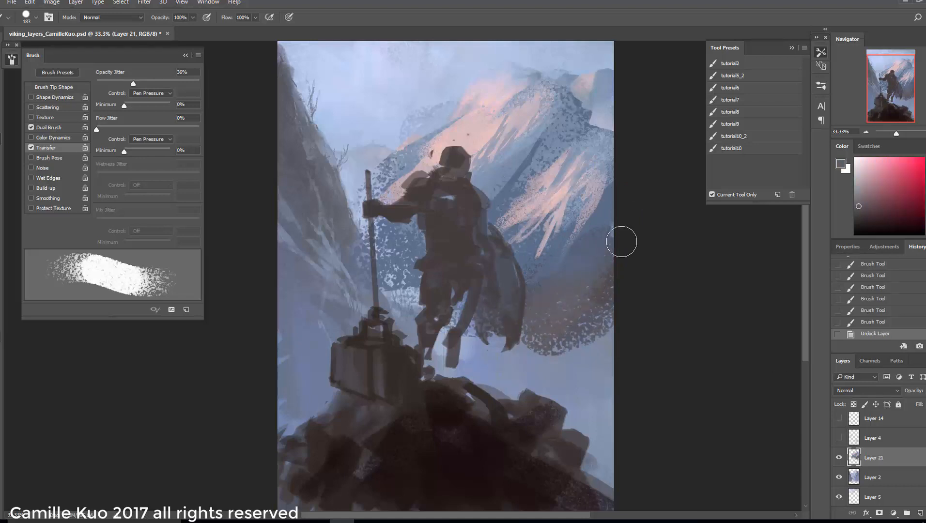
# Choose a snow-streak brush and enable pen-pressure Transfer in the Brush panel.
pyautogui.rightClick(621, 242)
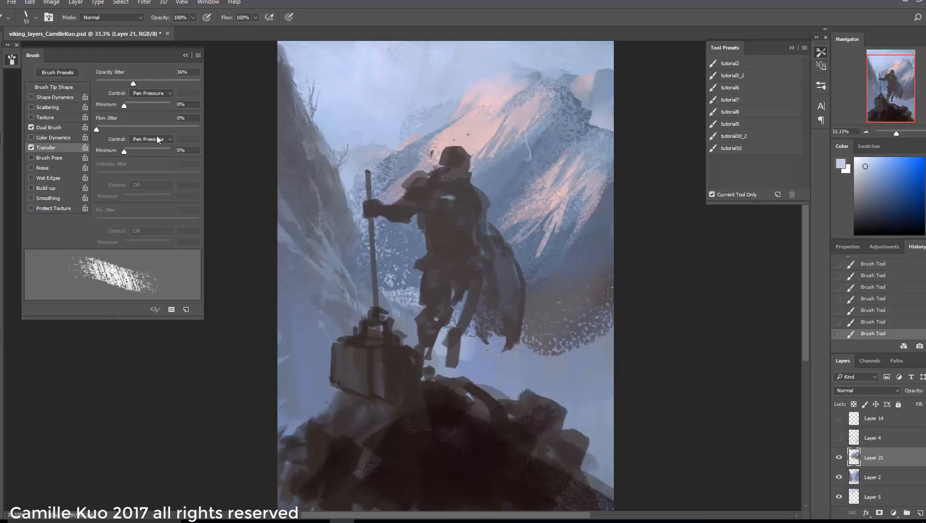
pyautogui.click(54, 87)
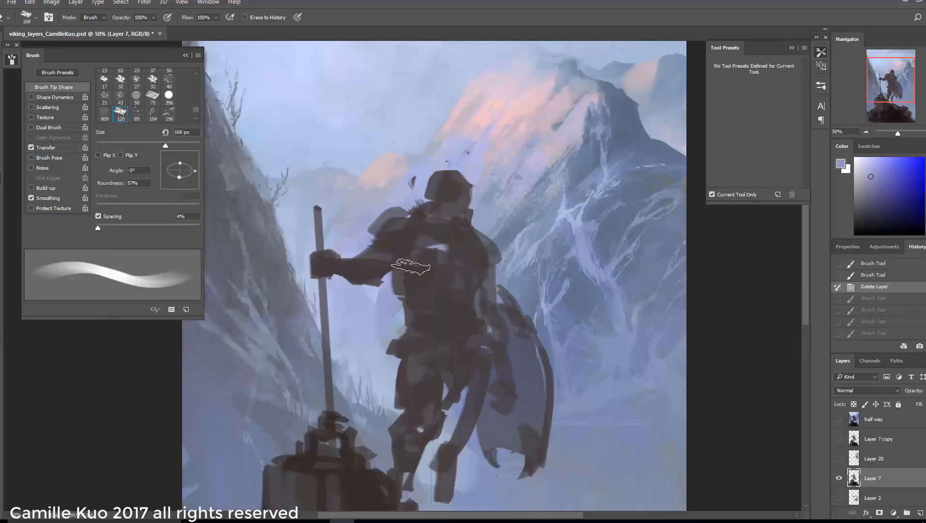
pyautogui.moveTo(419, 259)
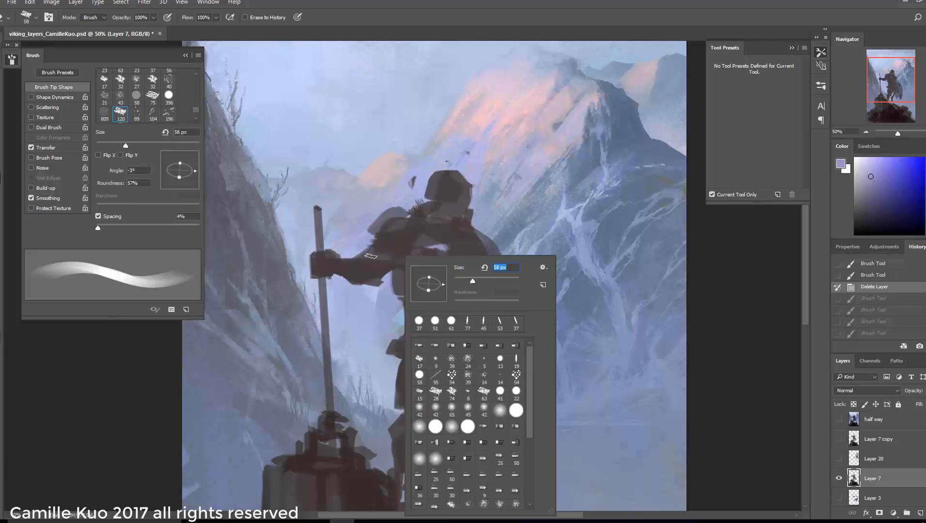
pyautogui.moveTo(367, 298)
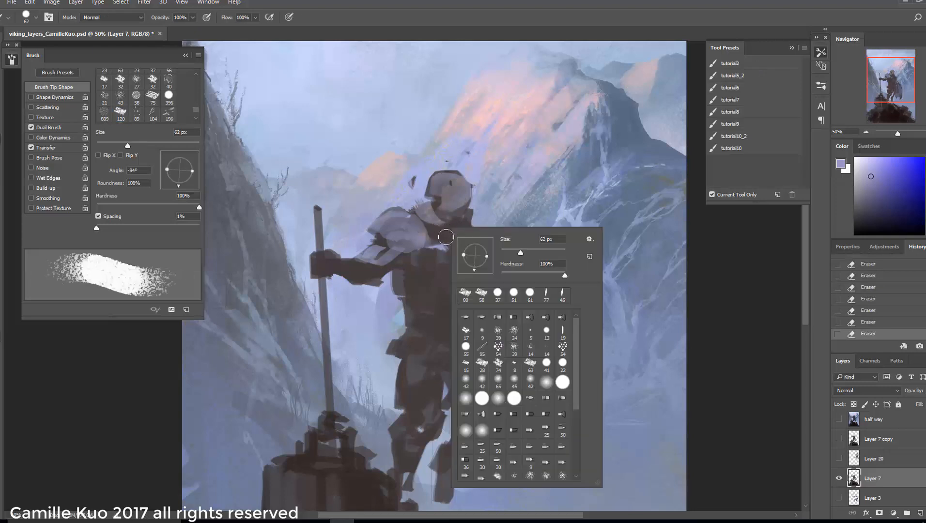
pyautogui.moveTo(436, 281)
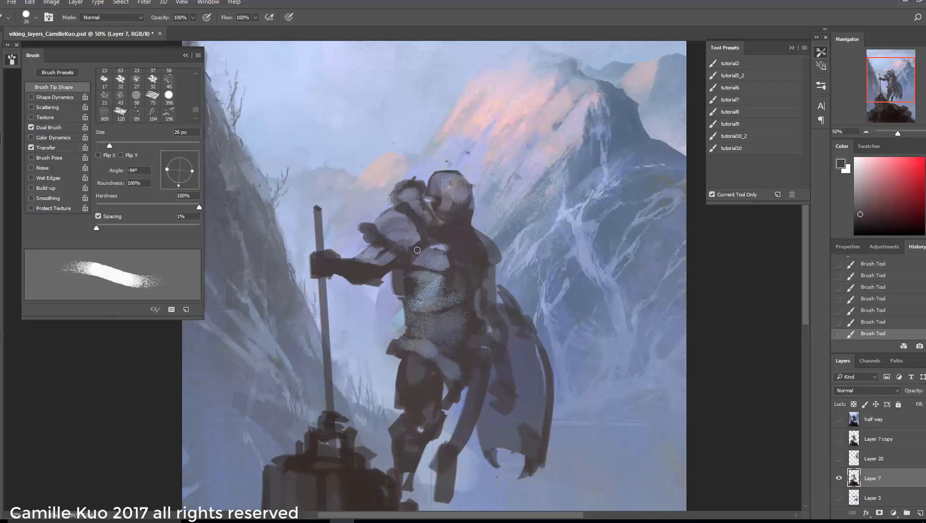
# Refine the viking's armour plate edges with a smaller eraser, alternating with the brush.
pyautogui.press('e')
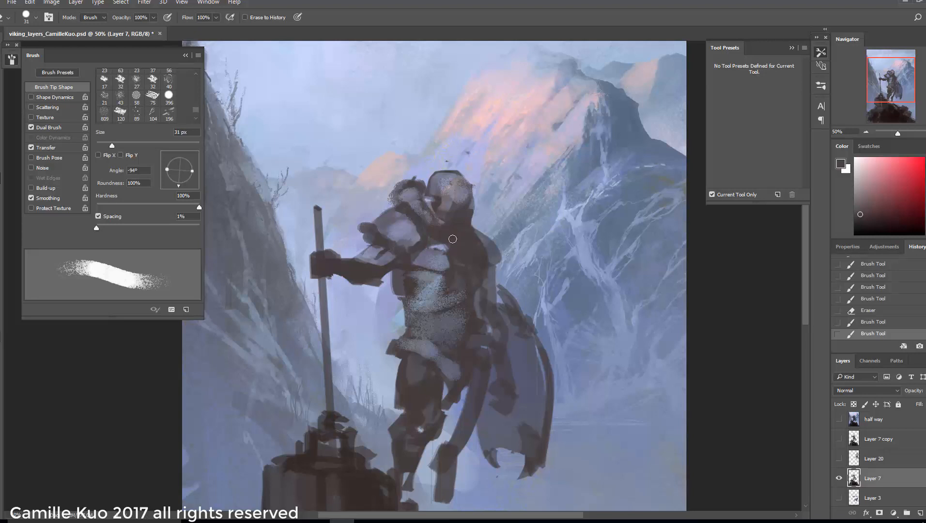
pyautogui.rightClick(465, 257)
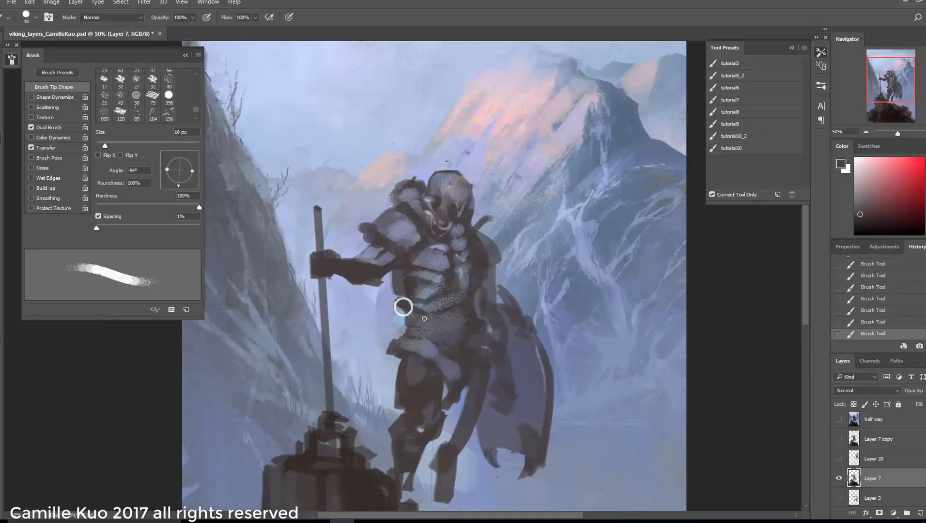
pyautogui.press('e')
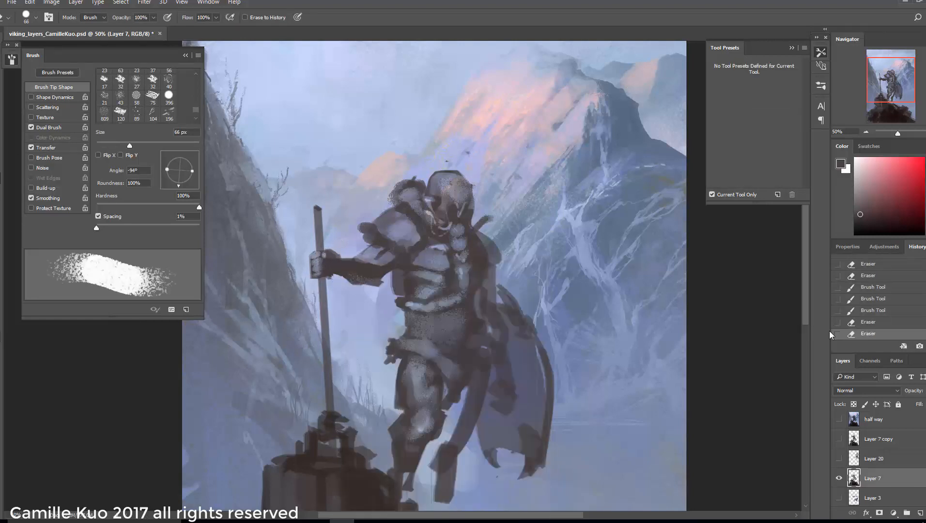
# Add fine light and dark details to the helmet, armour and hammer head.
pyautogui.click(439, 333)
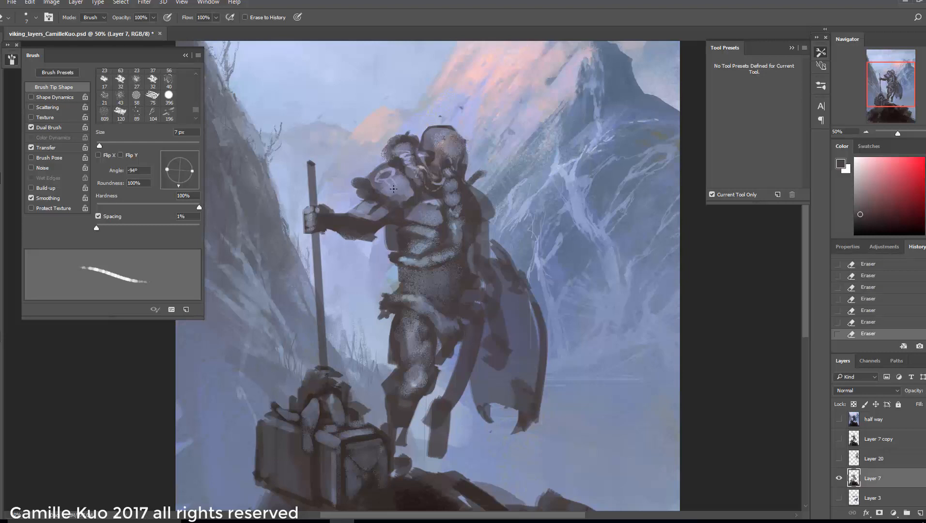
# Switch back to the 7 px brush for the helmet crest and face guard.
pyautogui.click(393, 189)
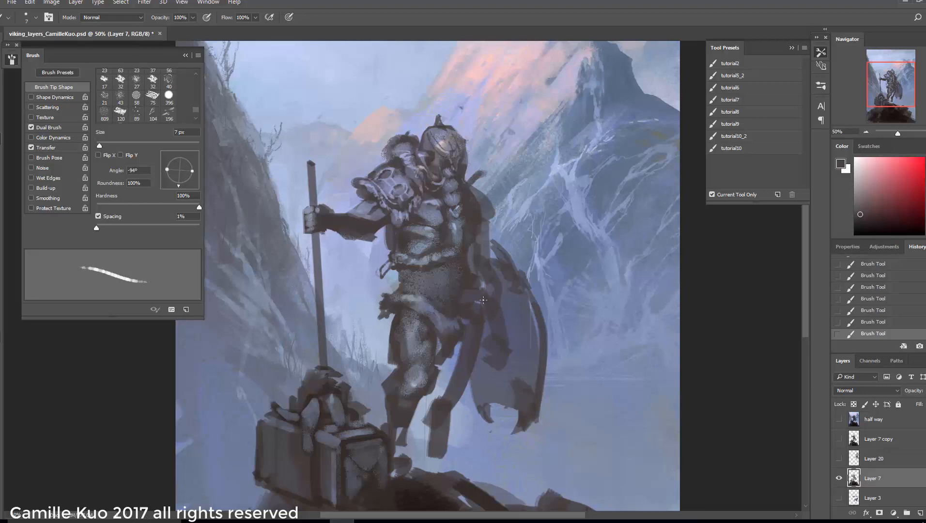
pyautogui.moveTo(466, 275)
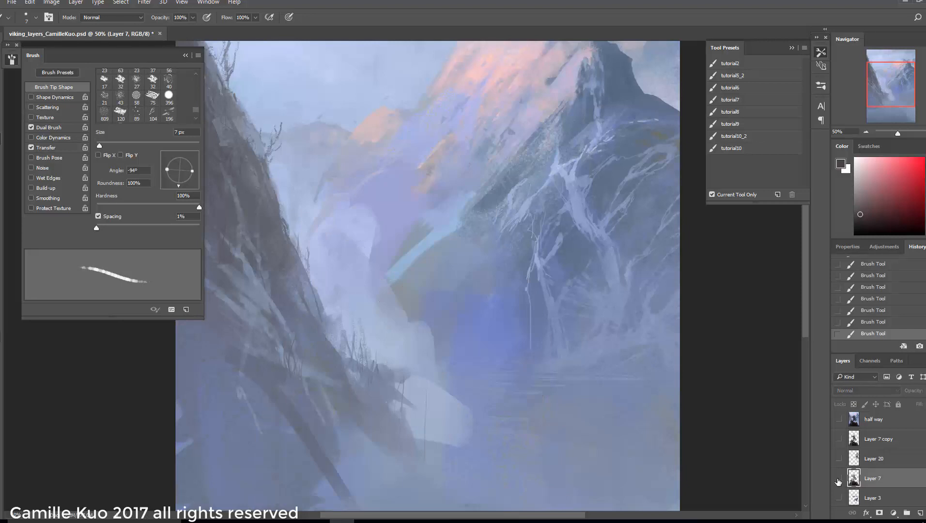
# Make the viking layer visible again over the landscape.
pyautogui.click(837, 478)
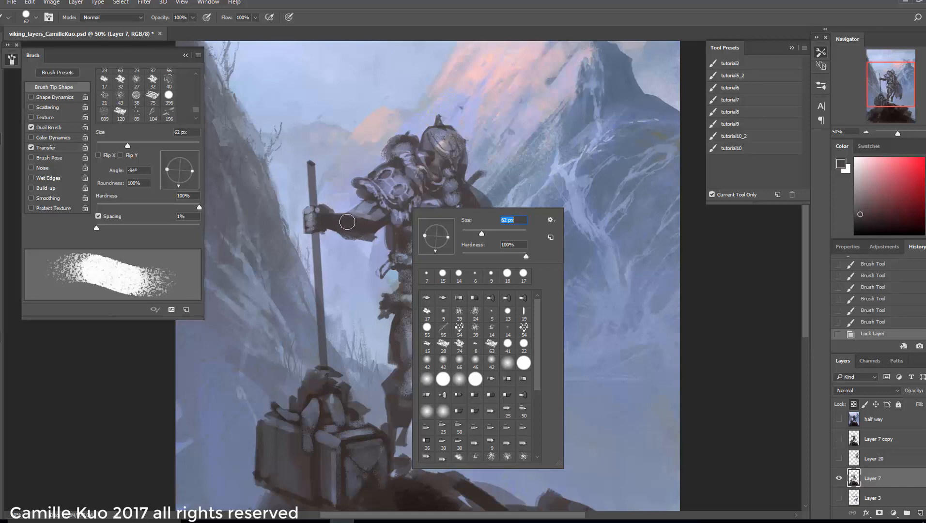
pyautogui.moveTo(341, 222)
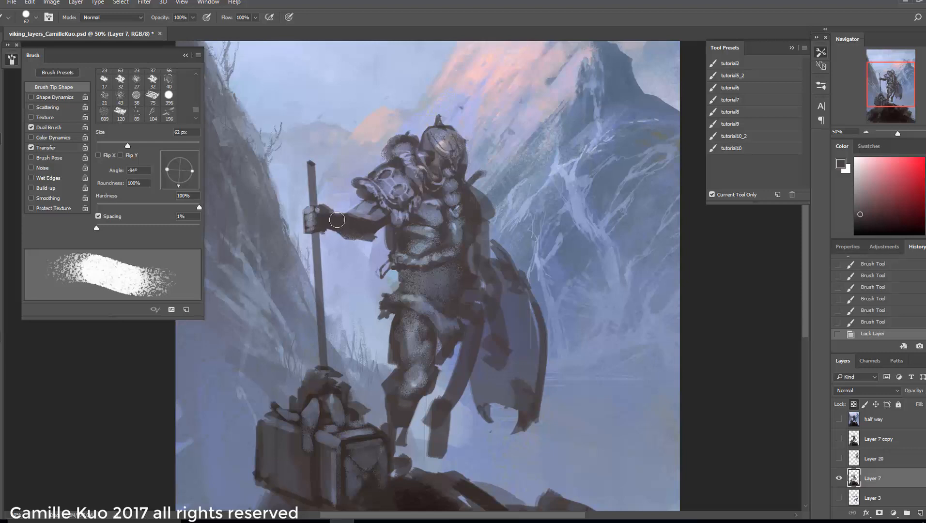
pyautogui.moveTo(343, 223)
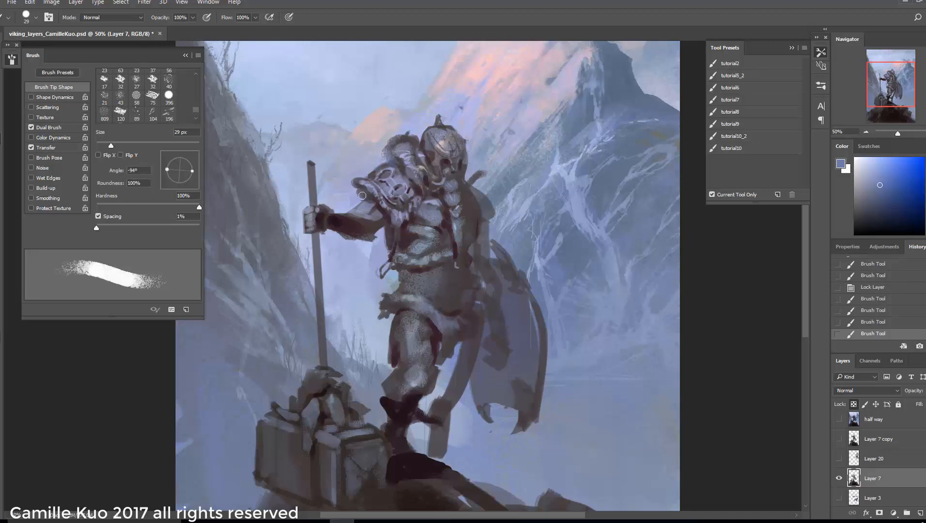
pyautogui.moveTo(381, 137)
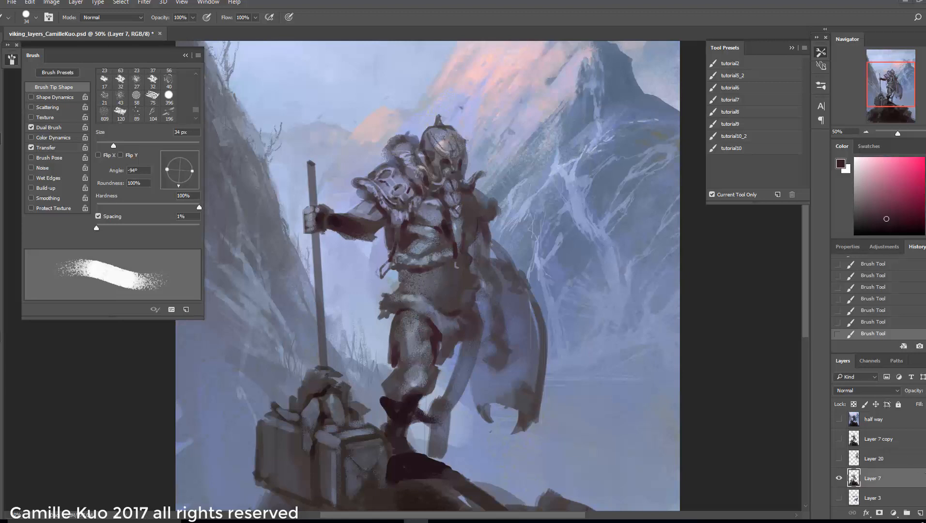
# Select Layer 21 and paint bluish-grey haze on the armour, resizing the brush as needed.
pyautogui.scroll(-3)
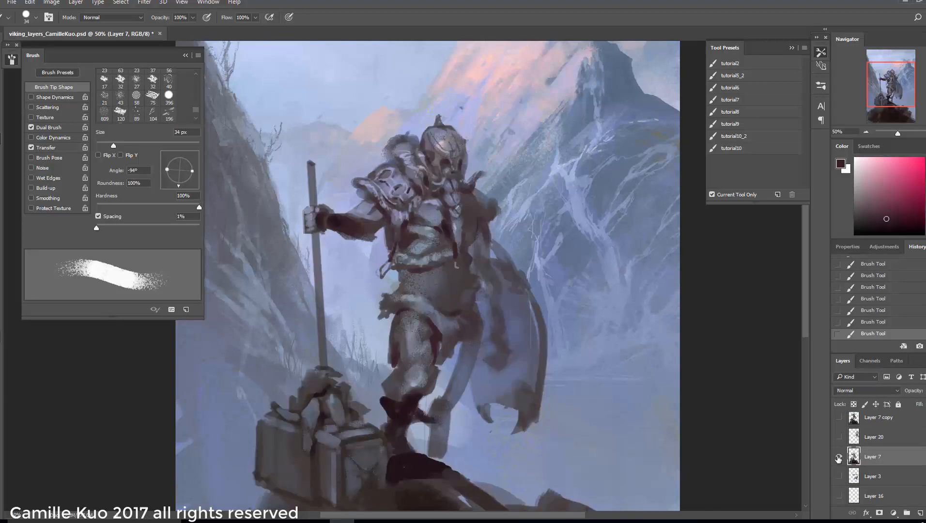
pyautogui.click(838, 457)
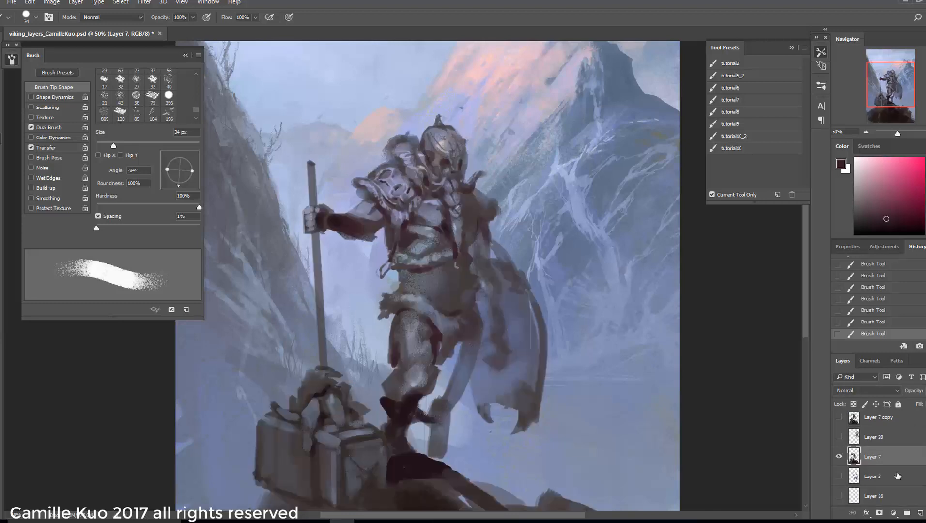
pyautogui.click(886, 512)
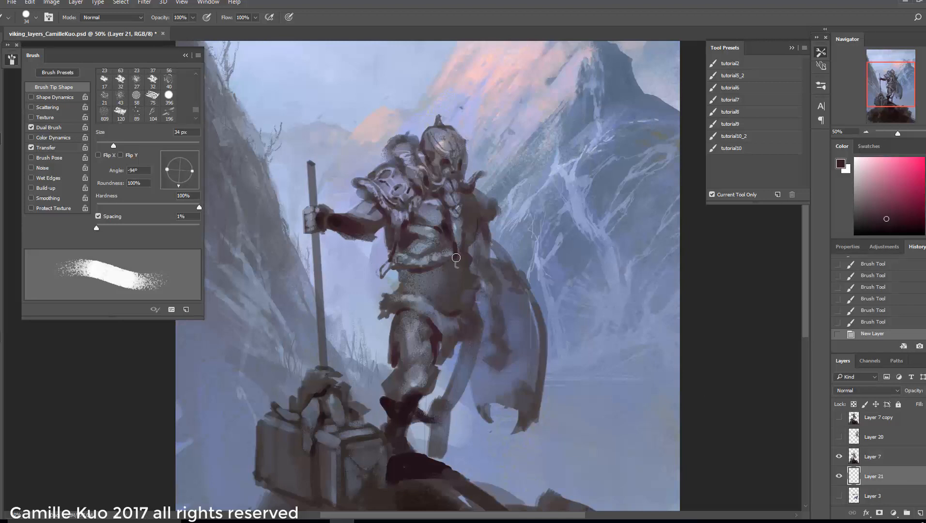
pyautogui.rightClick(456, 257)
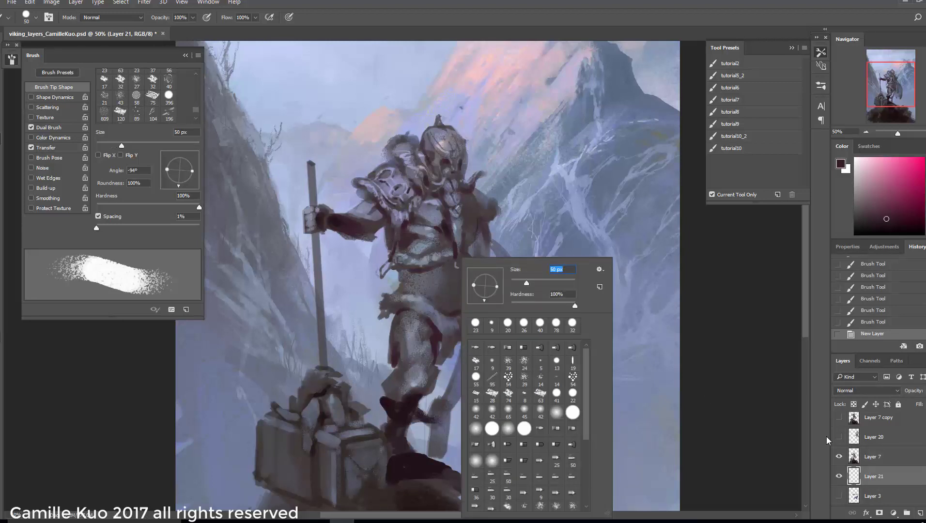
pyautogui.click(429, 242)
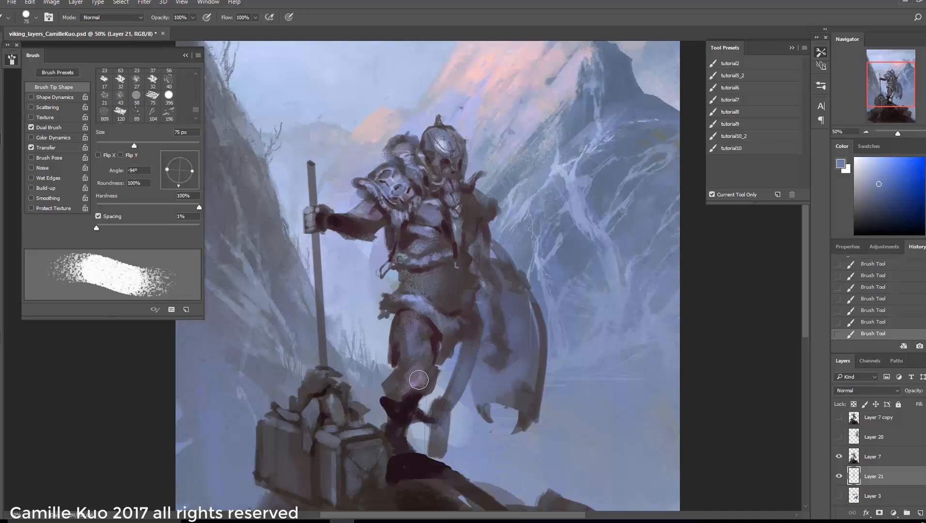
pyautogui.moveTo(423, 144)
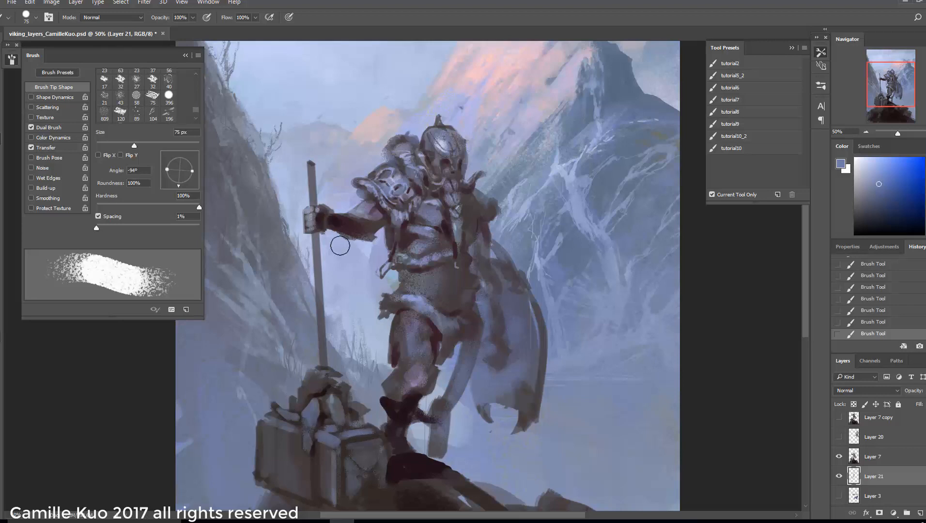
pyautogui.rightClick(462, 203)
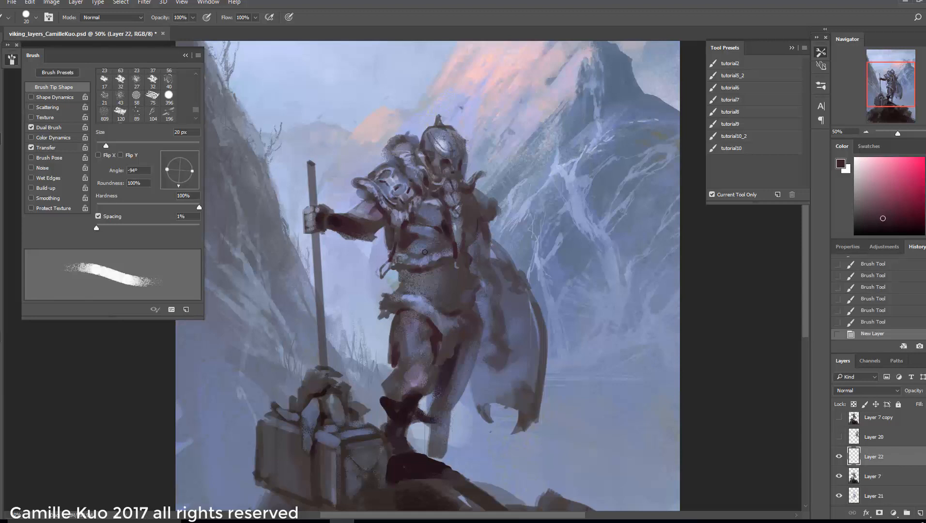
# Set the brush size to 7 px and paint light-blue helmet details on Layer 22.
pyautogui.click(471, 181)
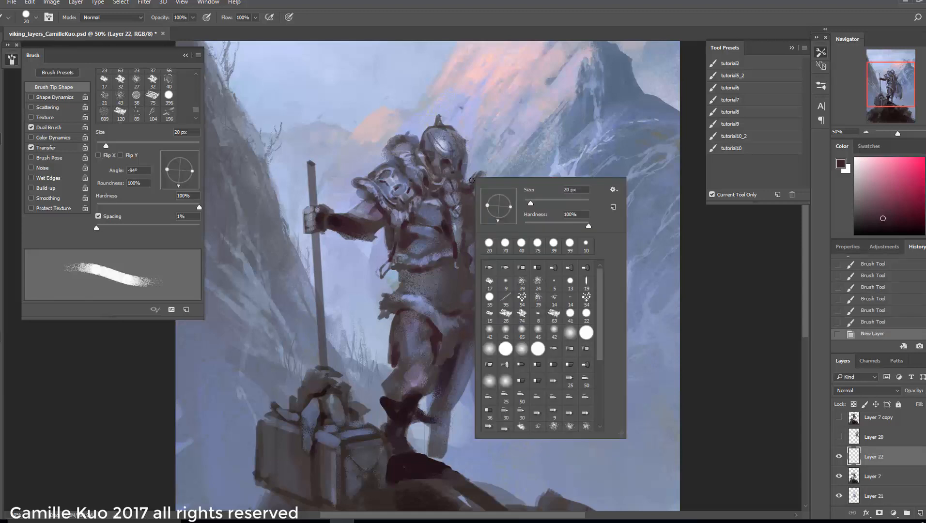
pyautogui.tripleClick(573, 190)
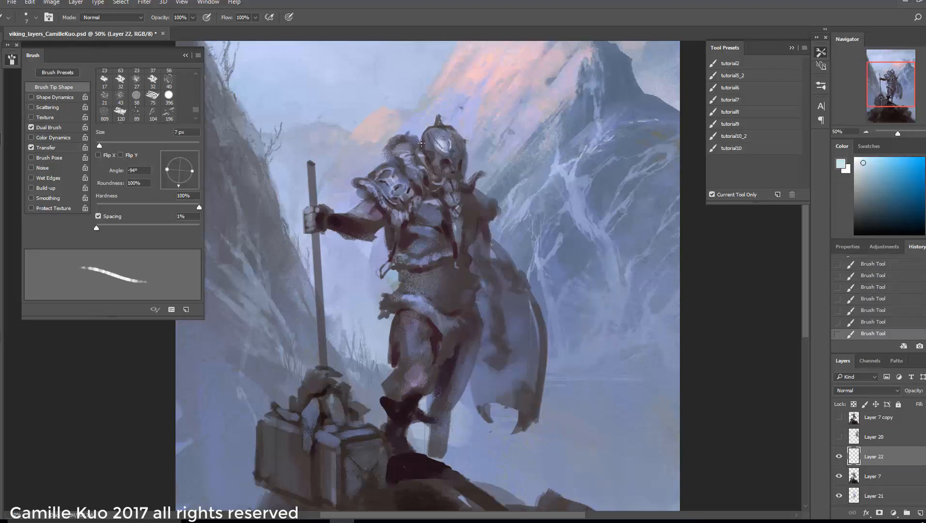
pyautogui.click(136, 76)
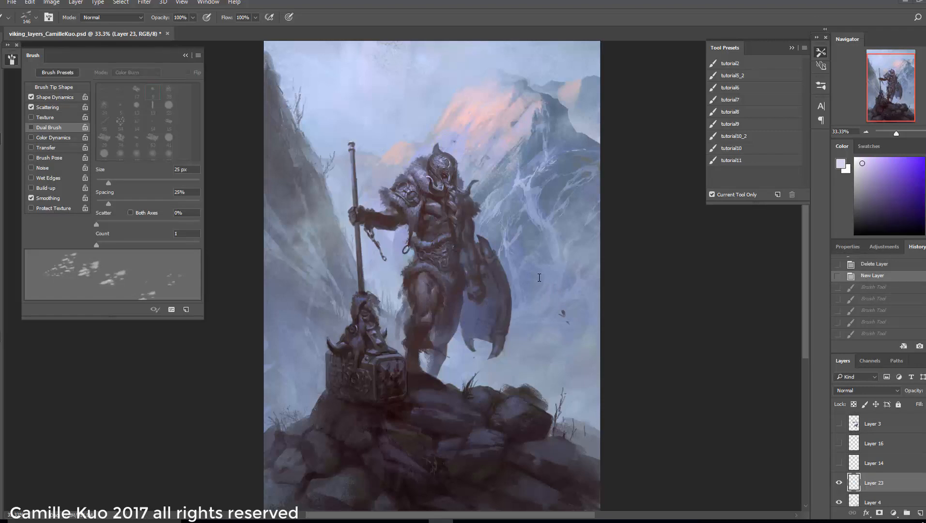
pyautogui.moveTo(531, 241)
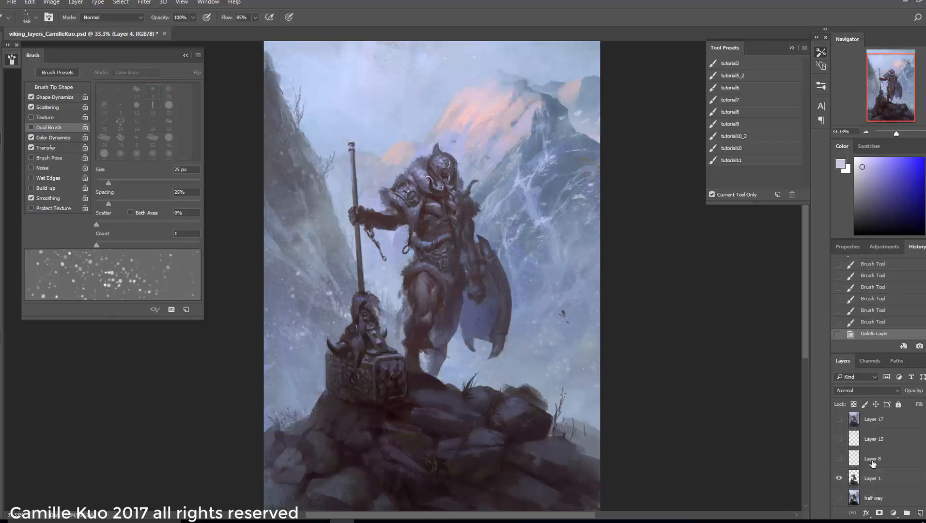
# Turn on visibility for Layer 8 and Layer 17.
pyautogui.click(872, 458)
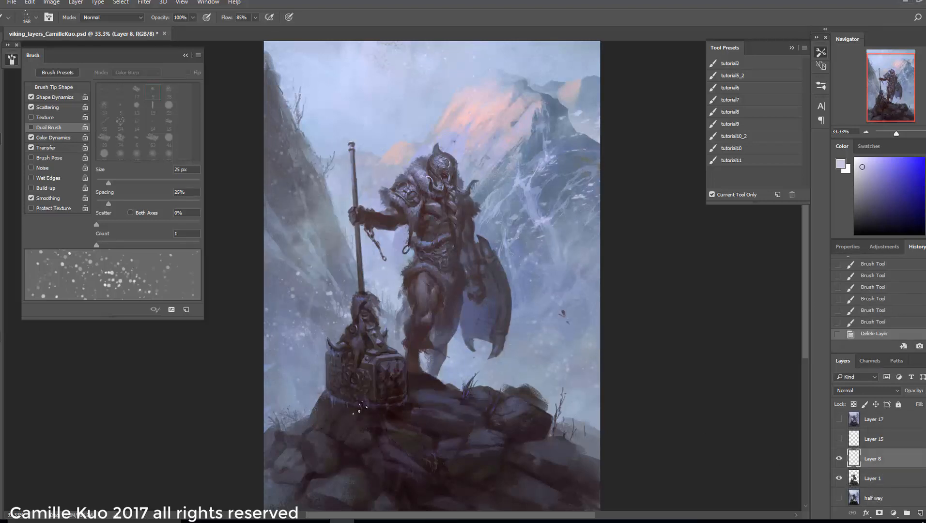
pyautogui.click(838, 439)
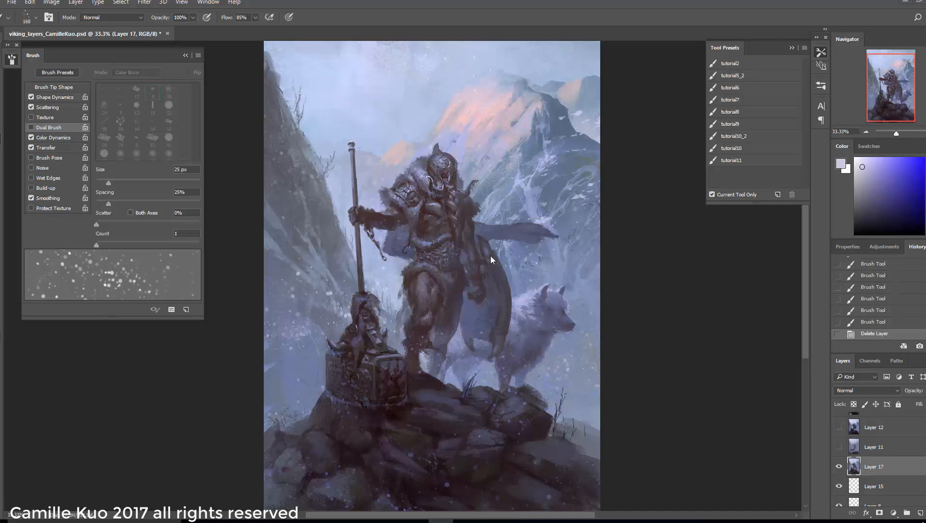
pyautogui.moveTo(794, 419)
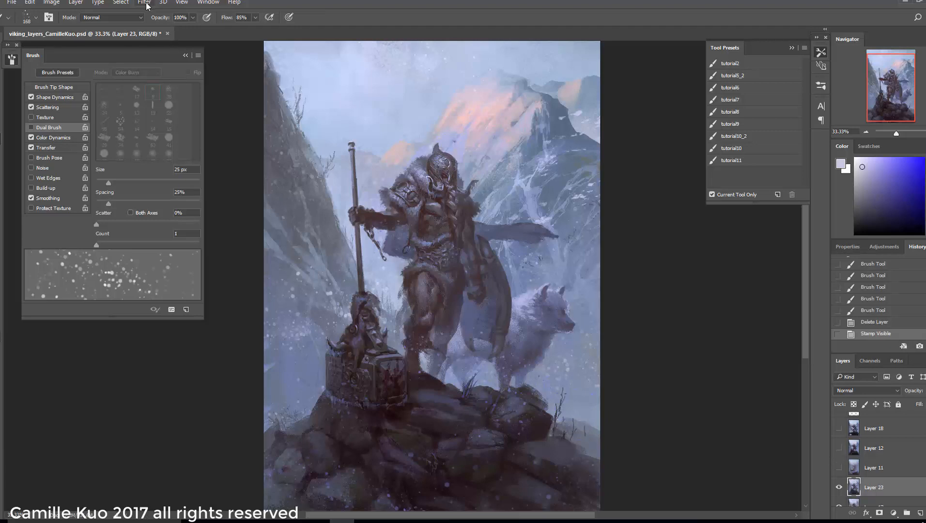
# Apply a Gaussian Blur of about 38.7 px radius to the merged painting copy.
pyautogui.click(144, 3)
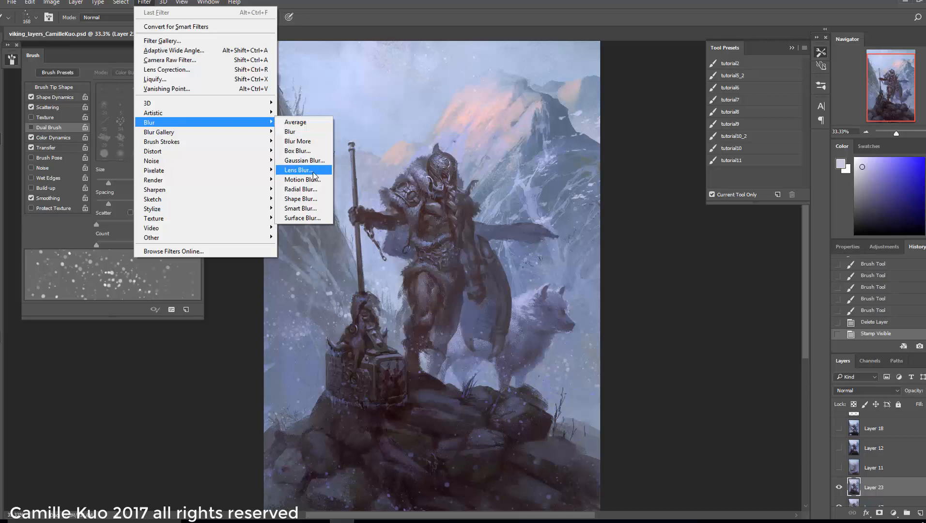
pyautogui.click(304, 159)
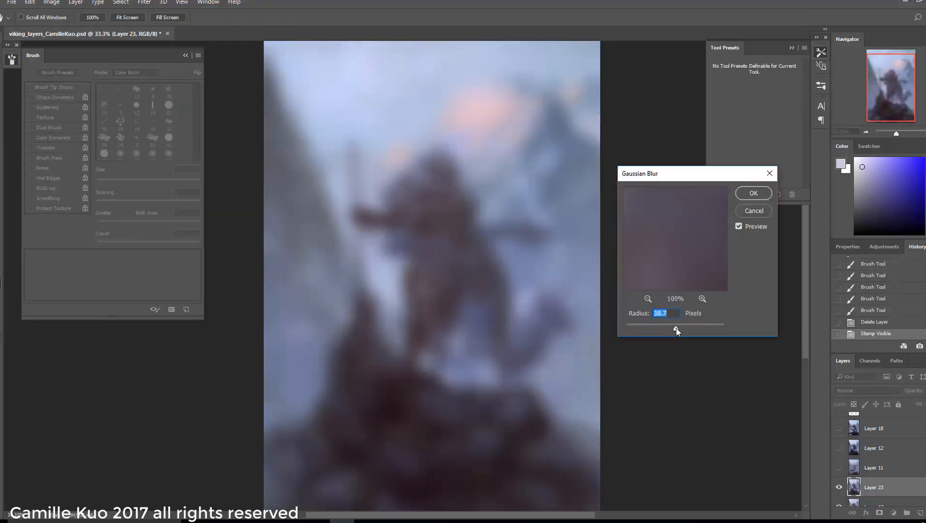
pyautogui.click(753, 193)
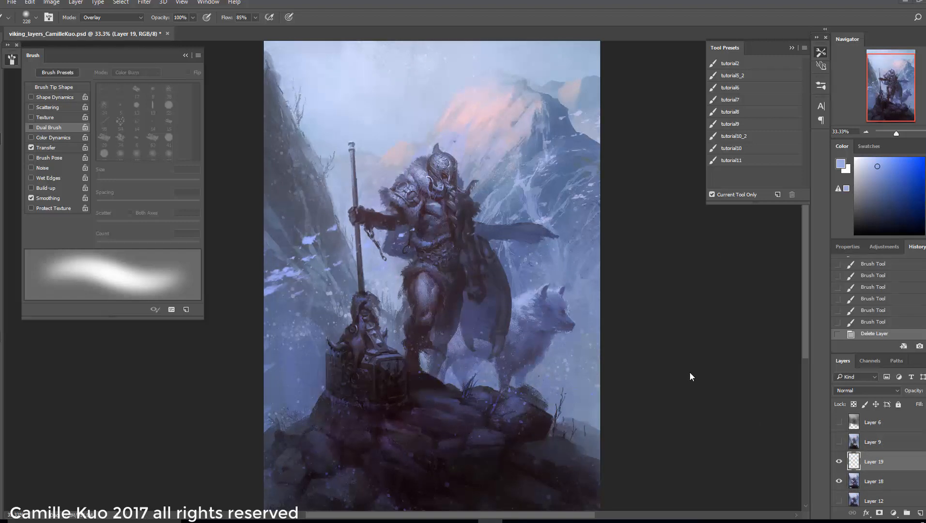
pyautogui.moveTo(616, 344)
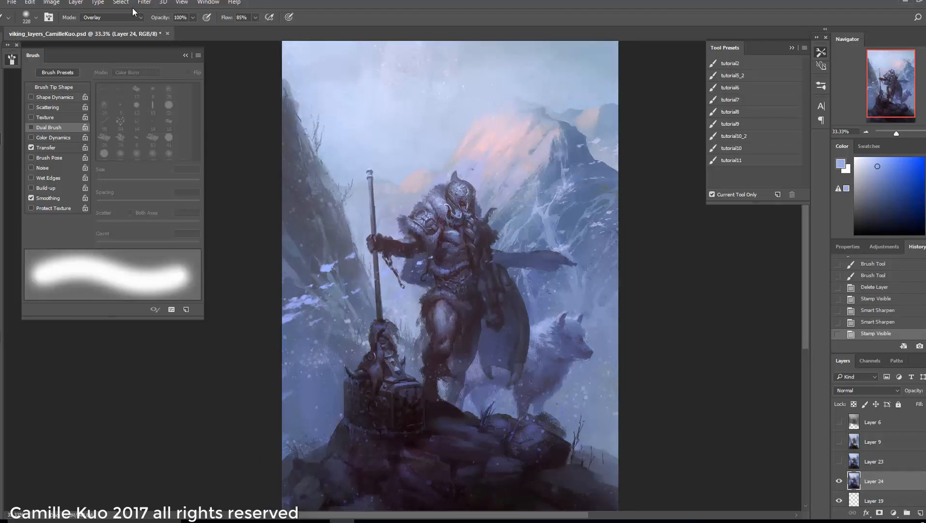
pyautogui.moveTo(149, 6)
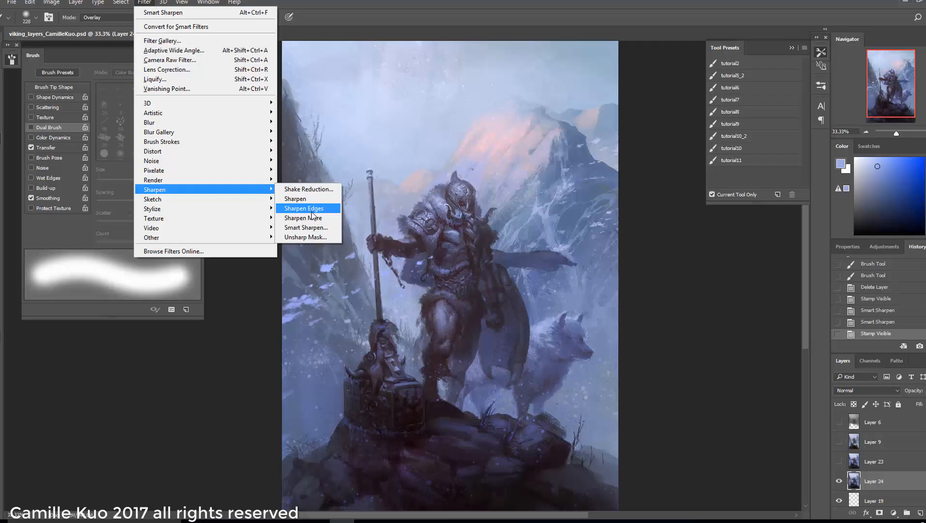
# Apply Smart Sharpen with about 131% amount and 0.3 px radius.
pyautogui.click(306, 228)
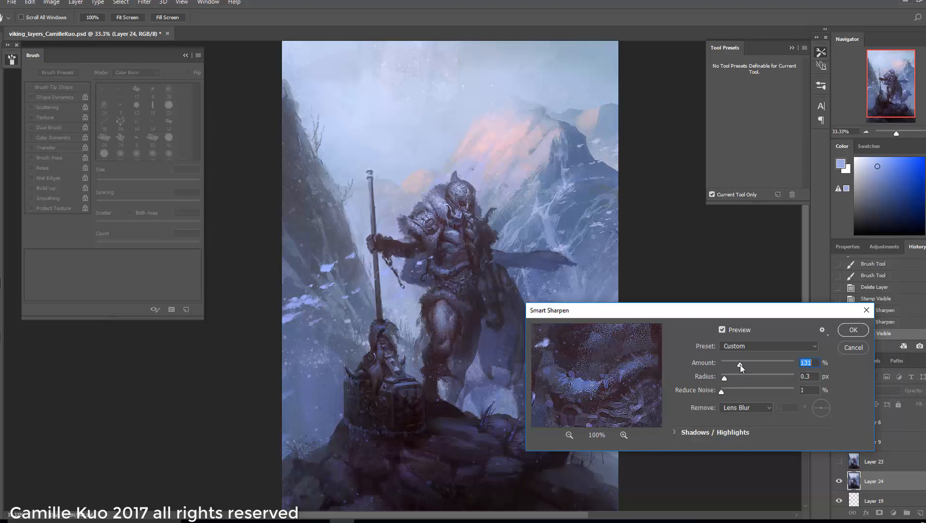
pyautogui.click(851, 329)
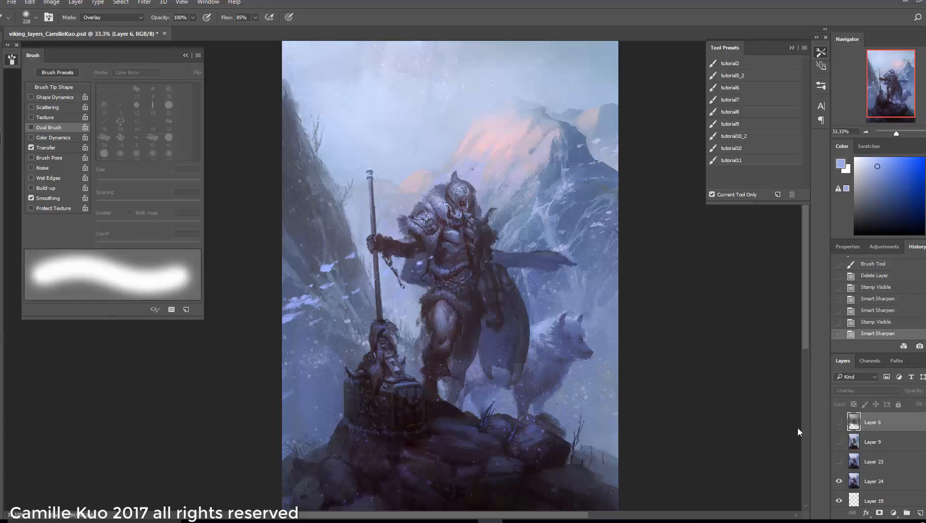
# Blur the grayscale painting copy with a 45.6 px Gaussian Blur for the overlay glow.
pyautogui.click(874, 481)
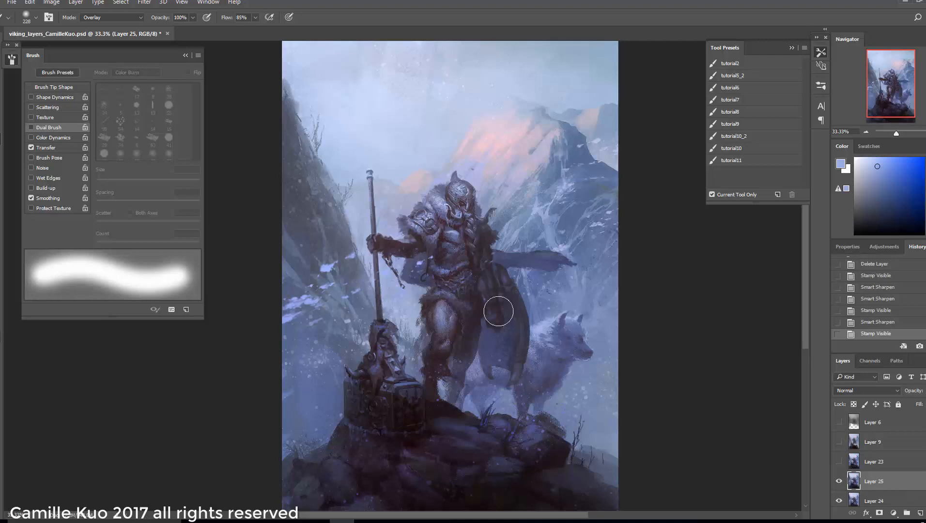
pyautogui.moveTo(348, 220)
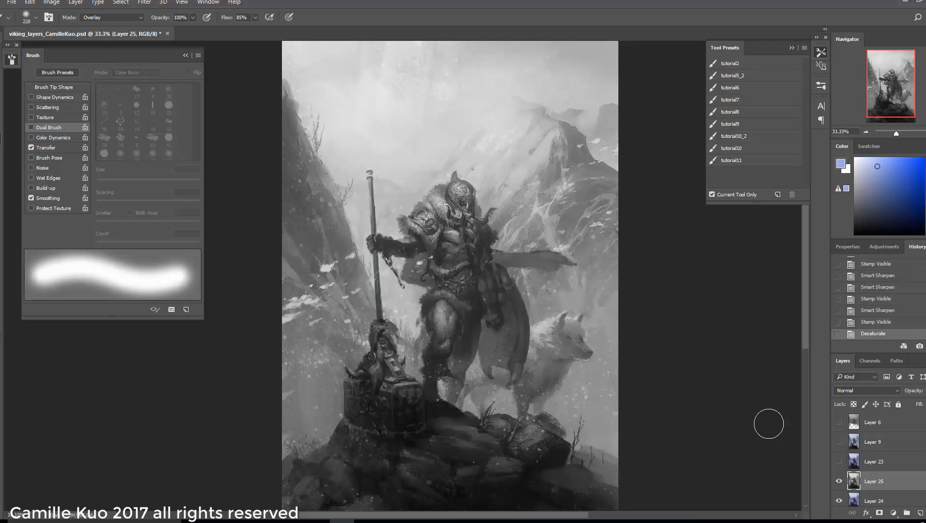
pyautogui.click(143, 2)
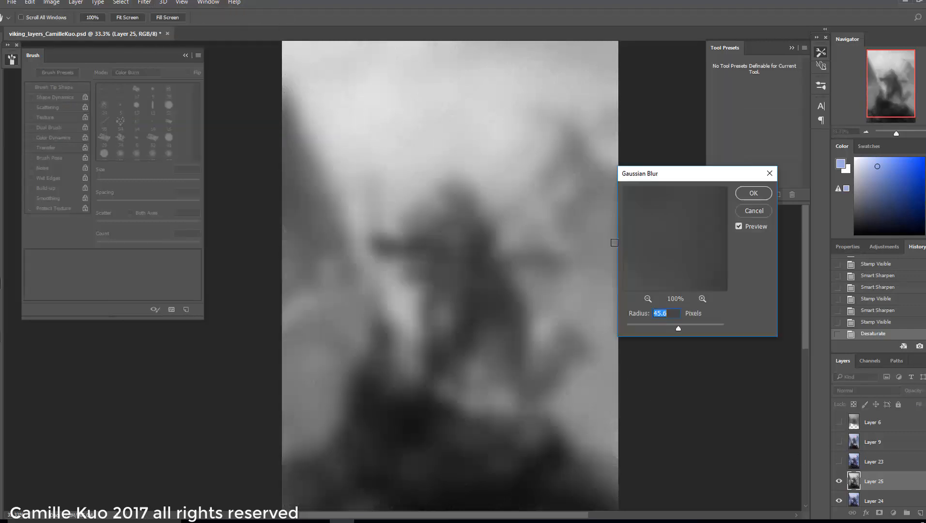
pyautogui.click(753, 193)
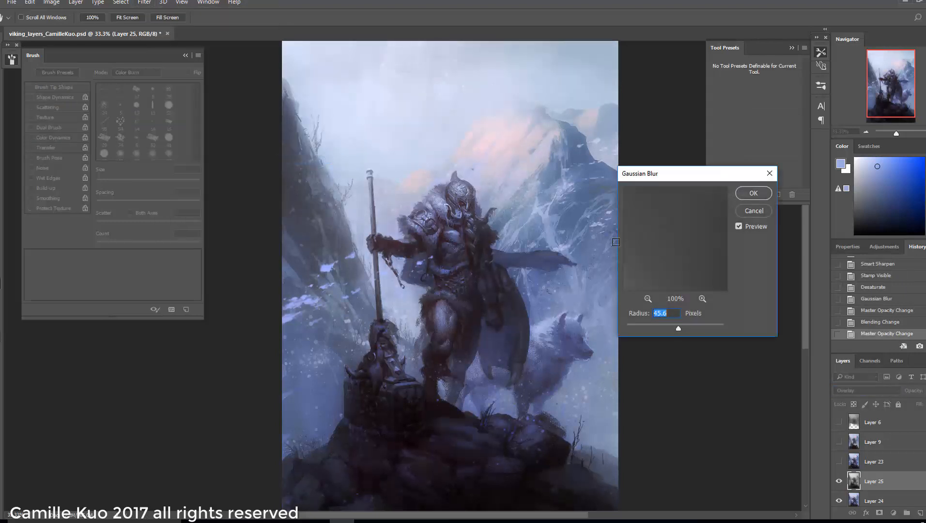
pyautogui.click(753, 193)
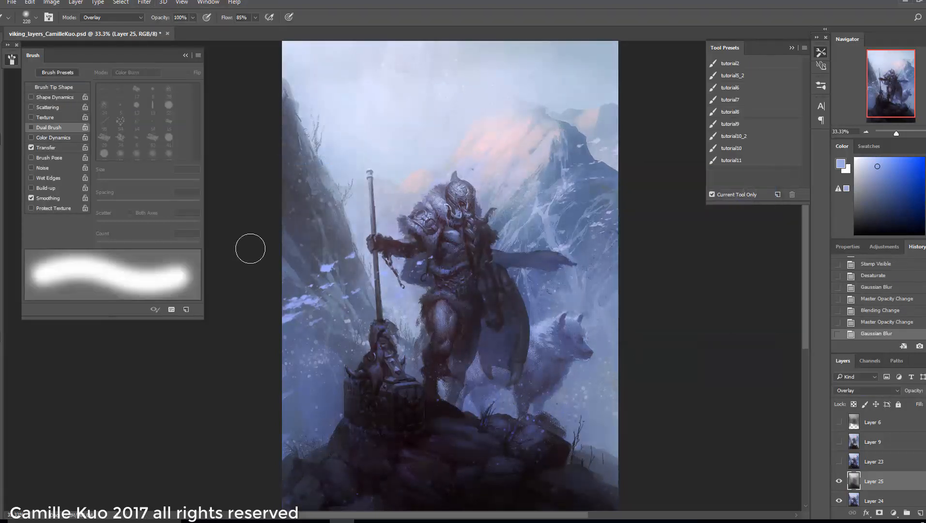
pyautogui.rightClick(405, 436)
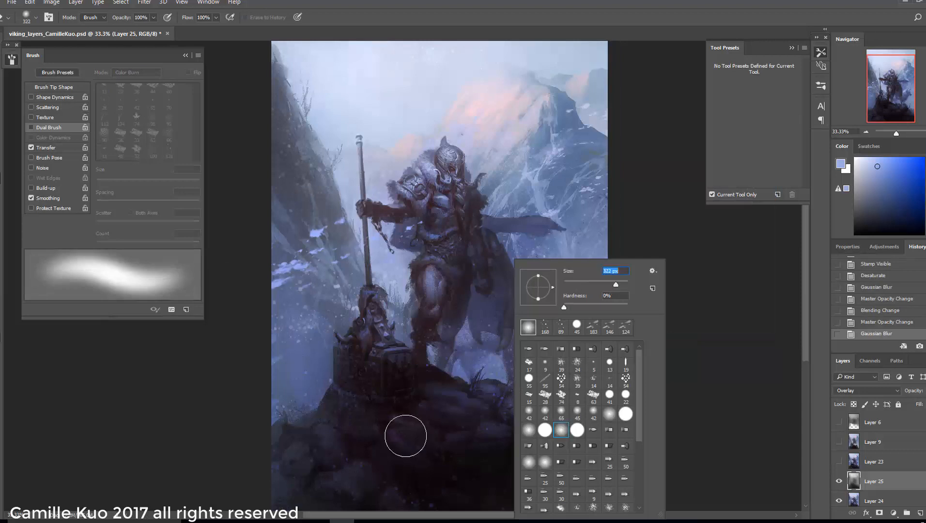